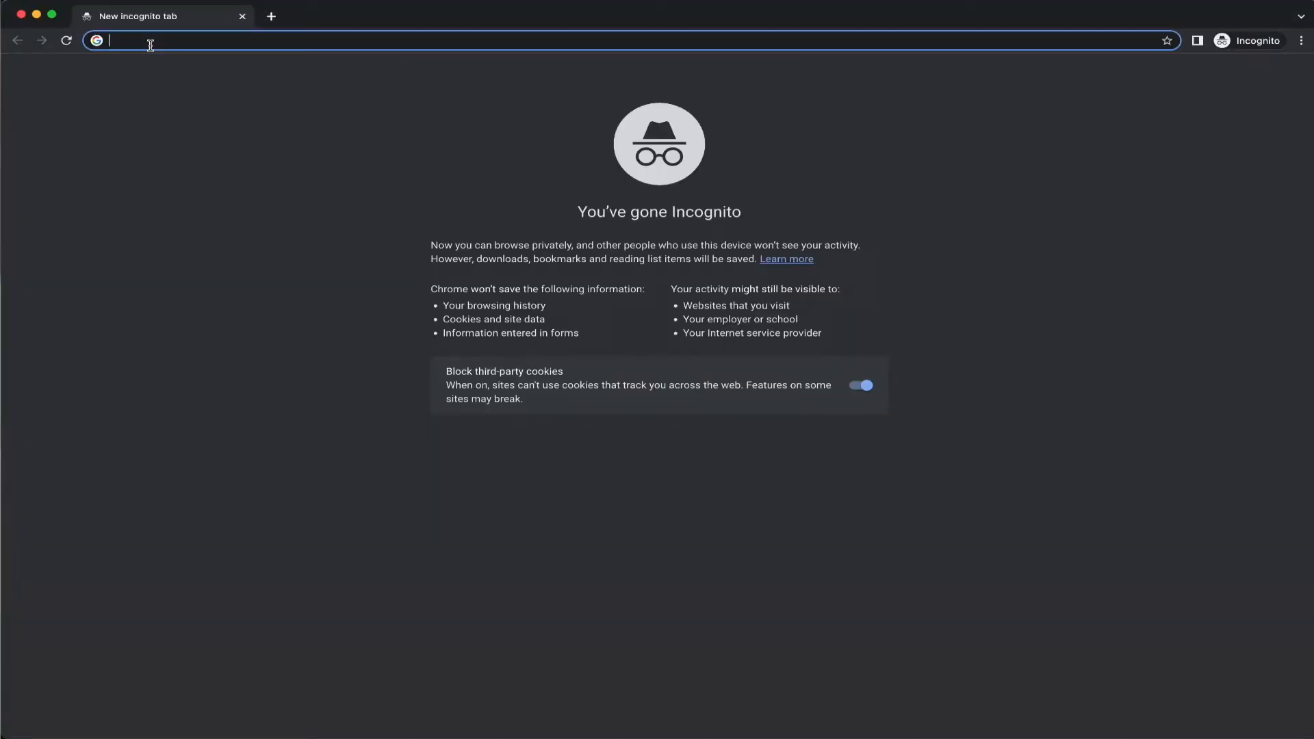
Search Google for 'anaconda' and go to the official anaconda.com result
{"action": "key", "text": "Return"}
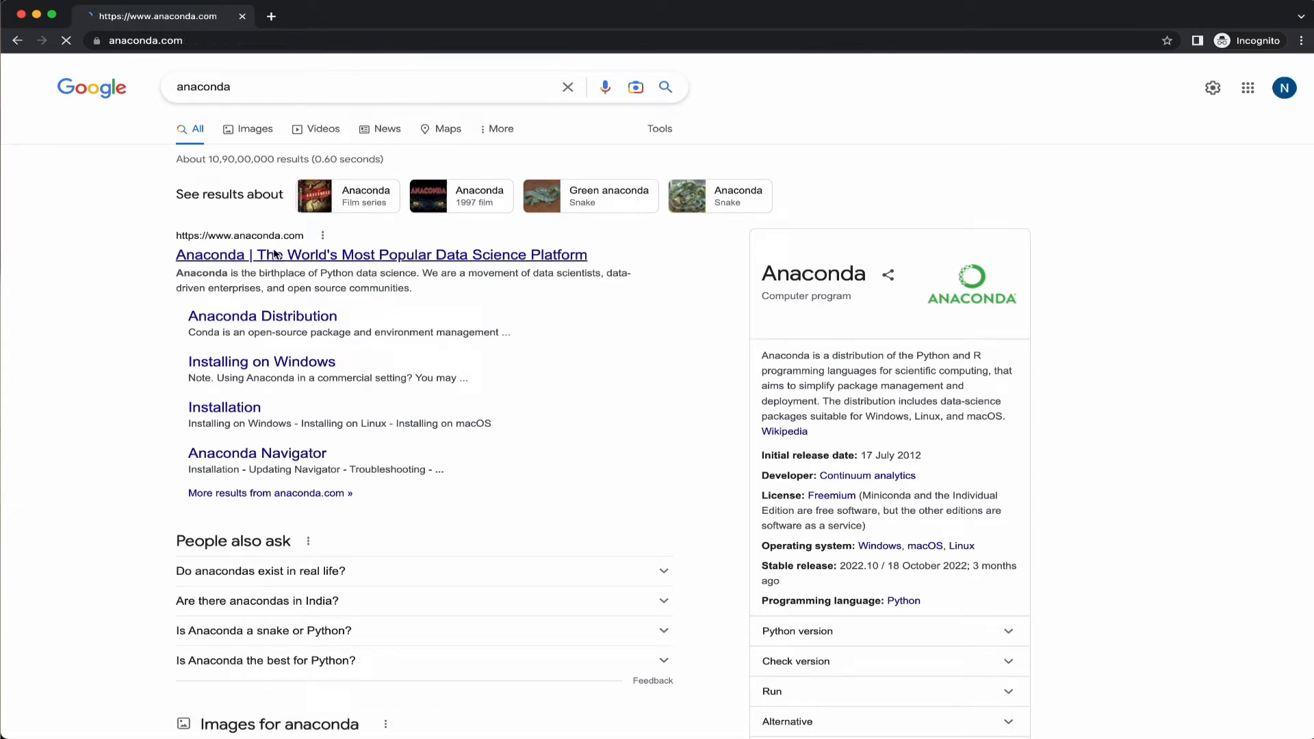
{"action": "left_click", "coordinate": [379, 255]}
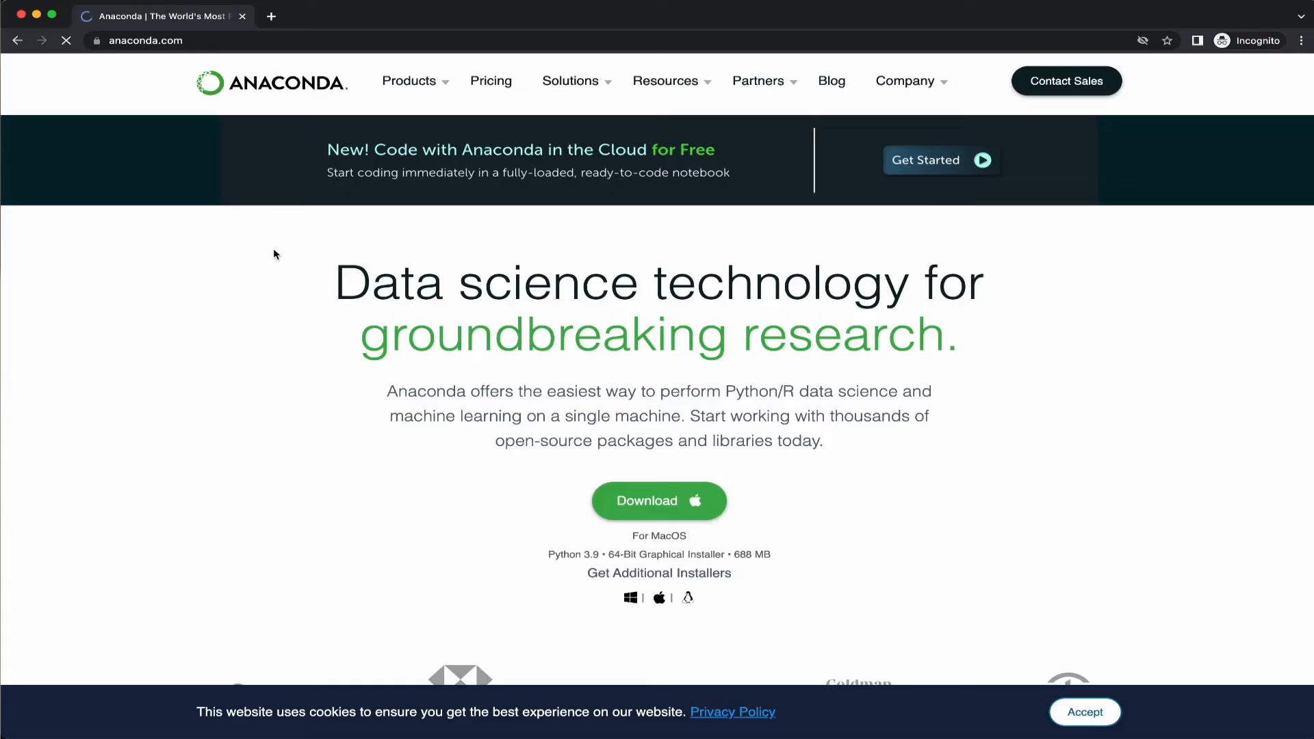
Download the macOS Anaconda .pkg installer and launch it from Chrome's downloads
{"action": "left_click", "coordinate": [658, 501]}
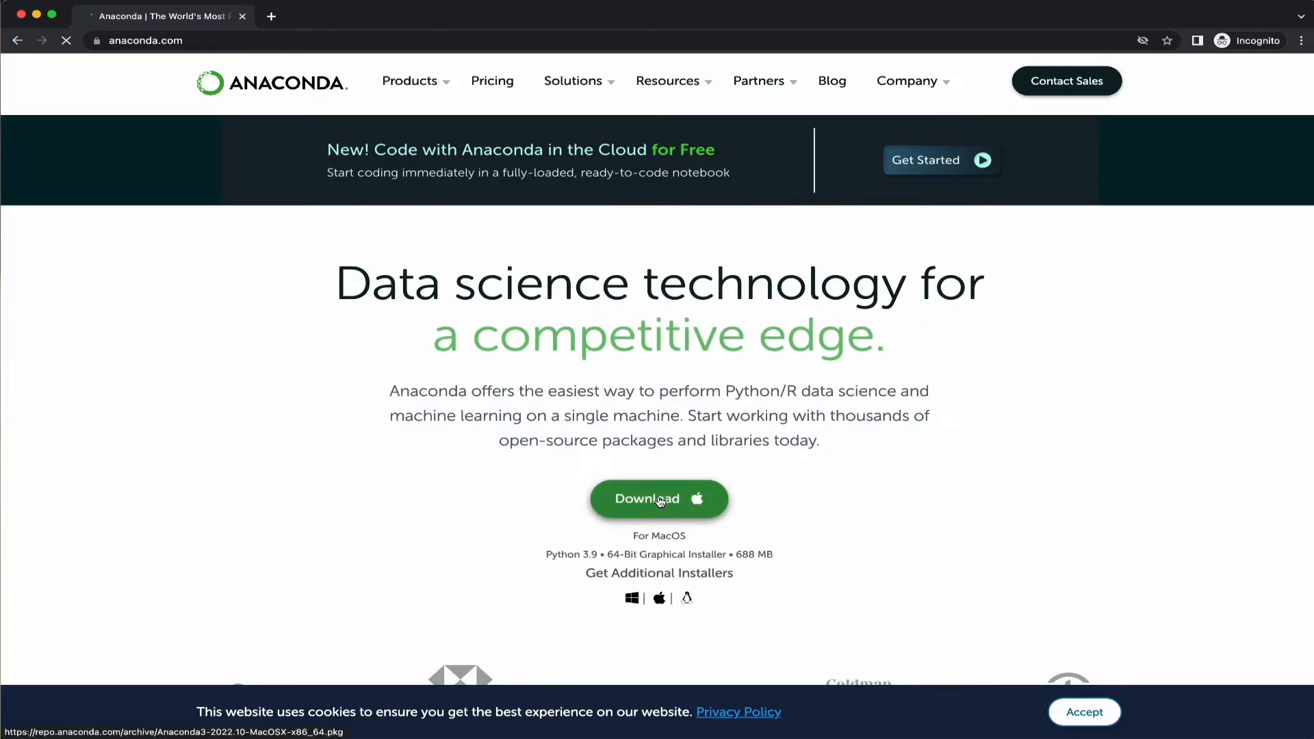
{"action": "left_click", "coordinate": [658, 498]}
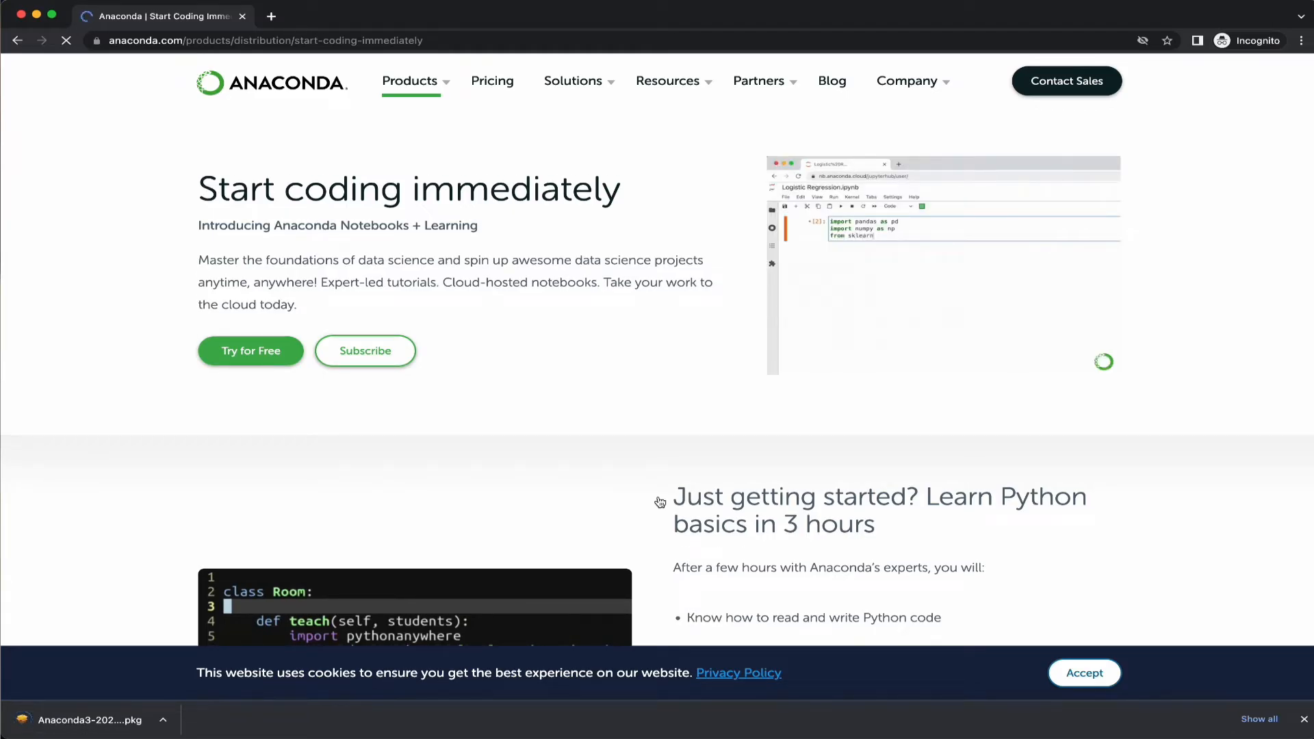
{"action": "left_click", "coordinate": [92, 720]}
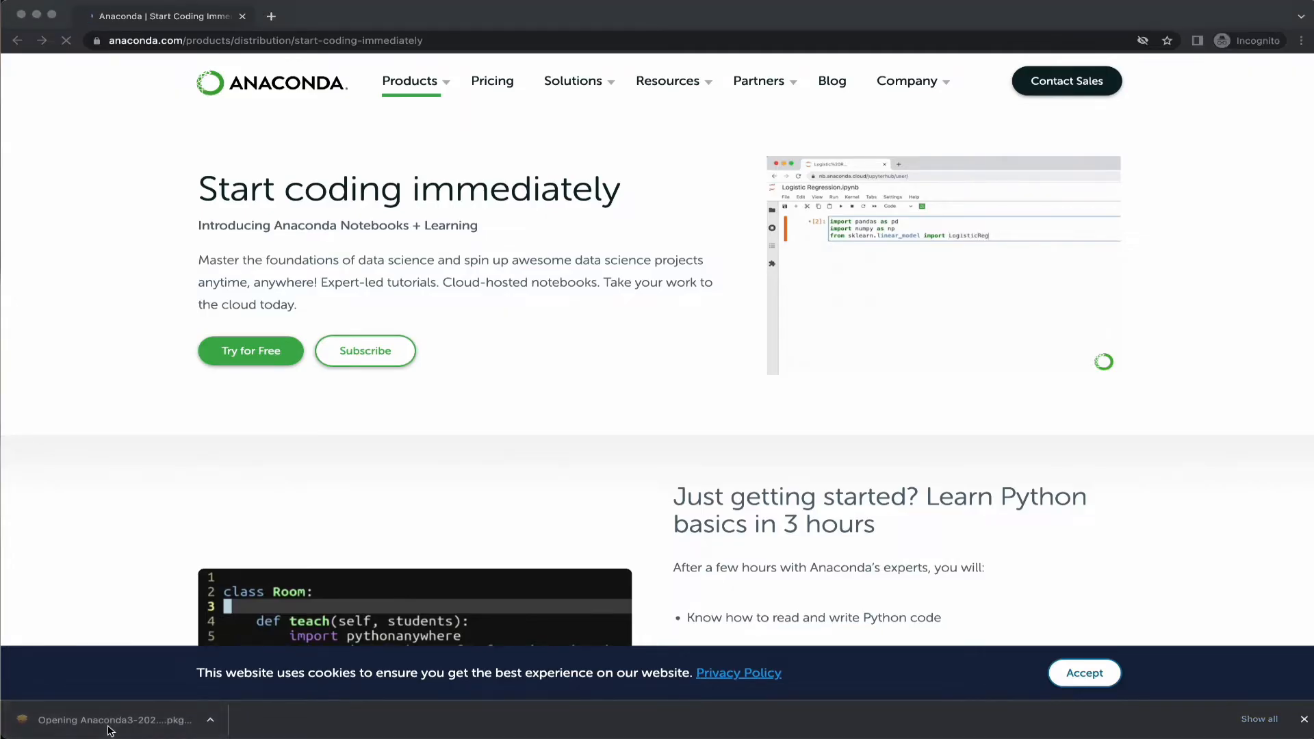
Walk through the Anaconda3 installer: accept the licence, run the standard install, and close it
{"action": "left_click", "coordinate": [111, 721]}
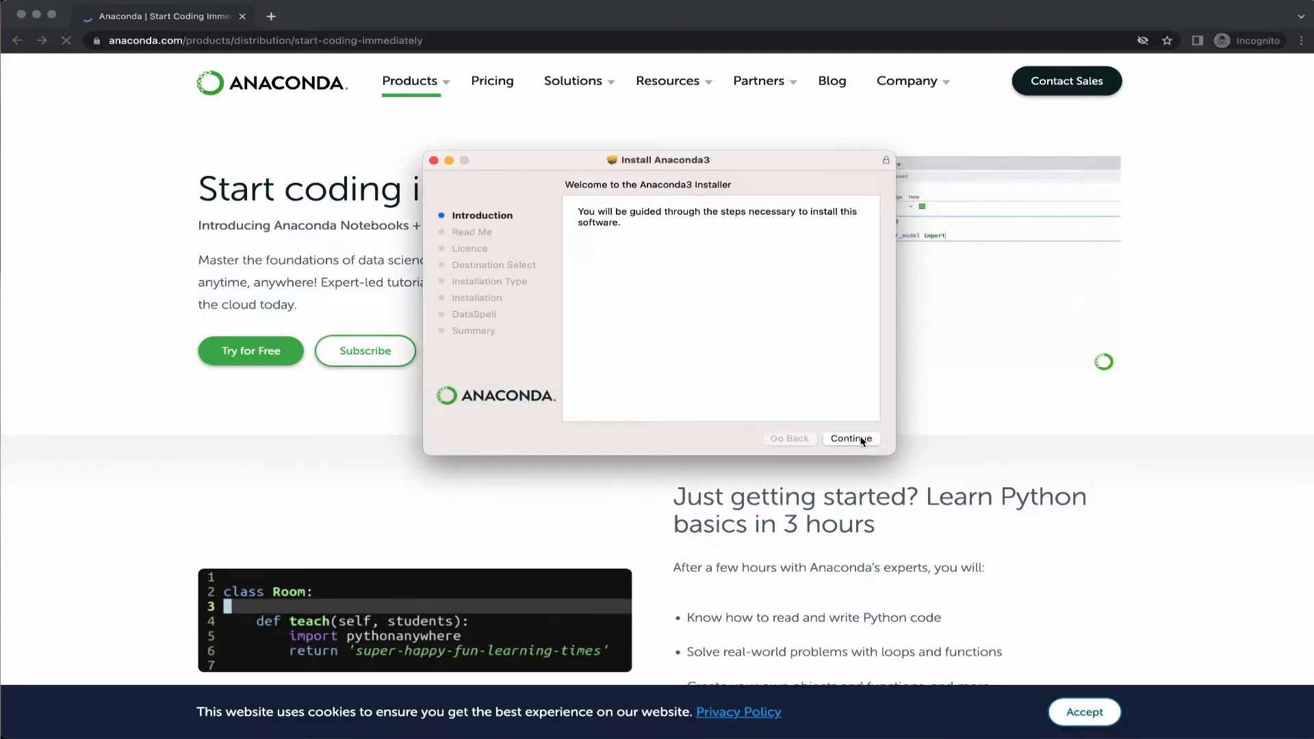
{"action": "left_click", "coordinate": [850, 438]}
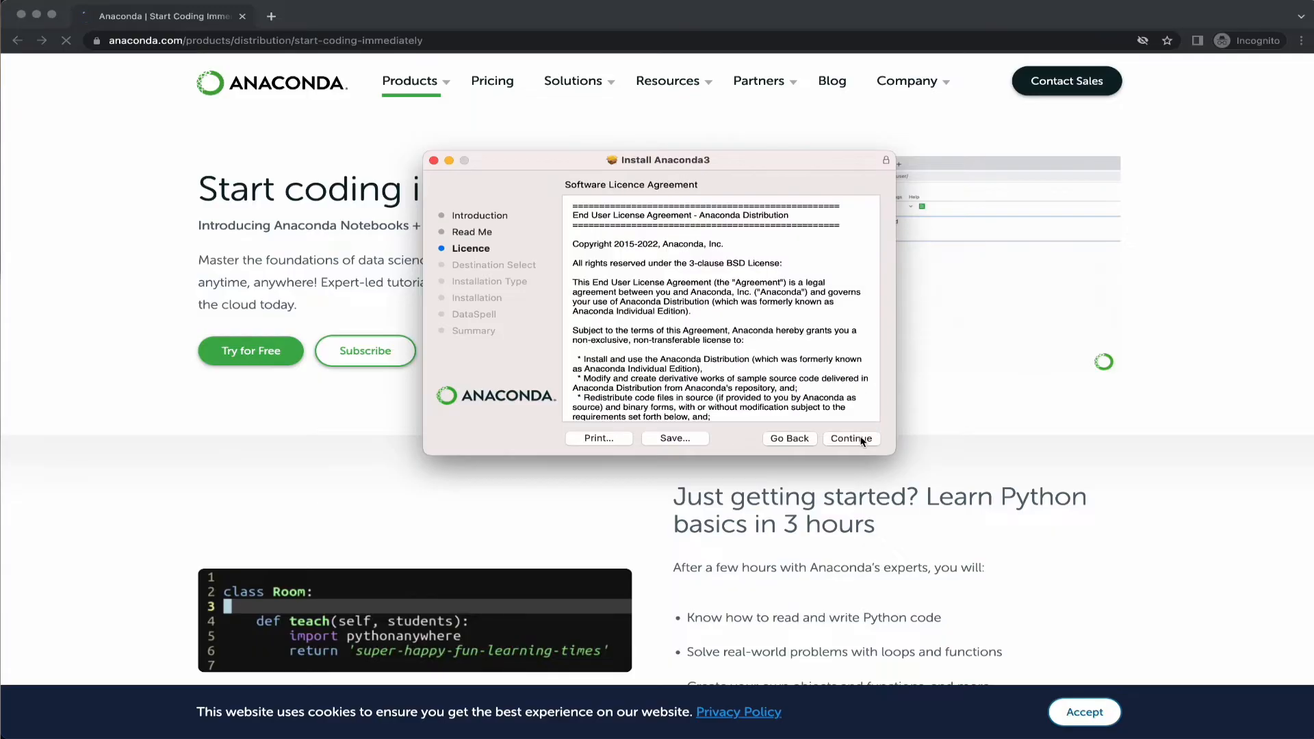
{"action": "left_click", "coordinate": [850, 438]}
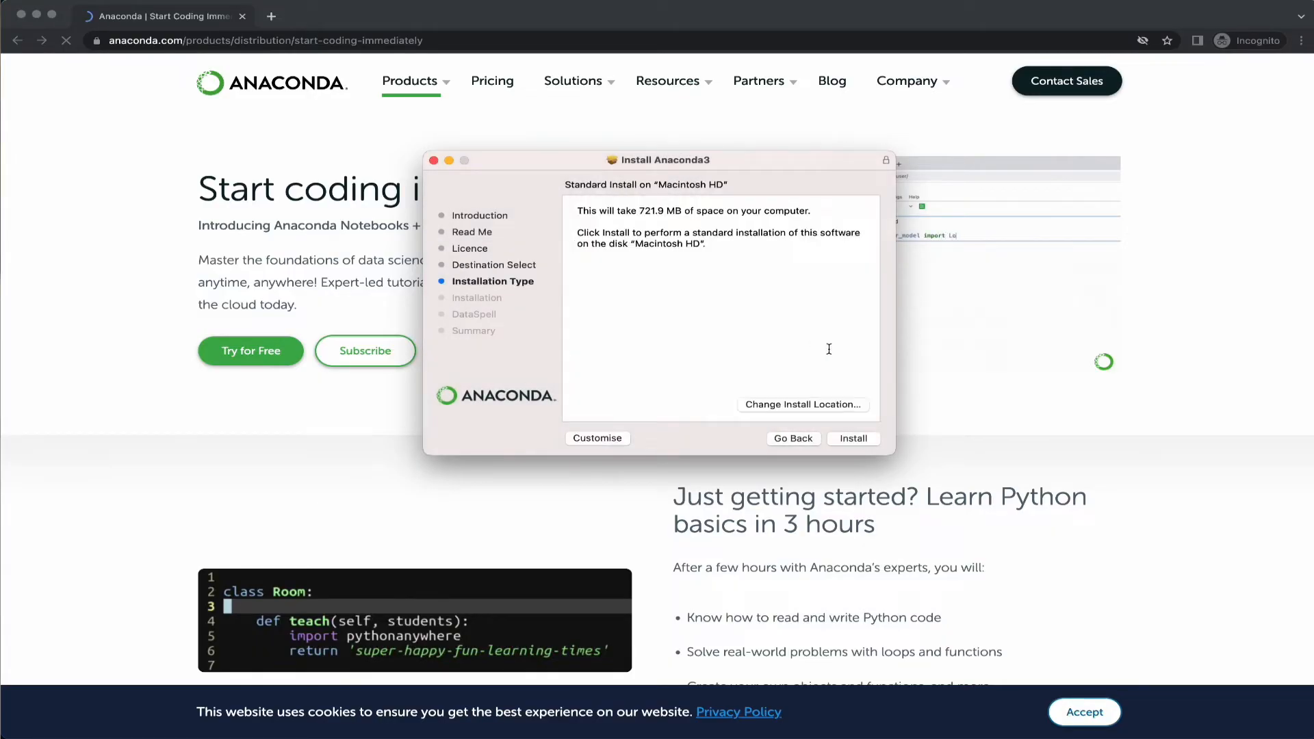
{"action": "left_click", "coordinate": [853, 438]}
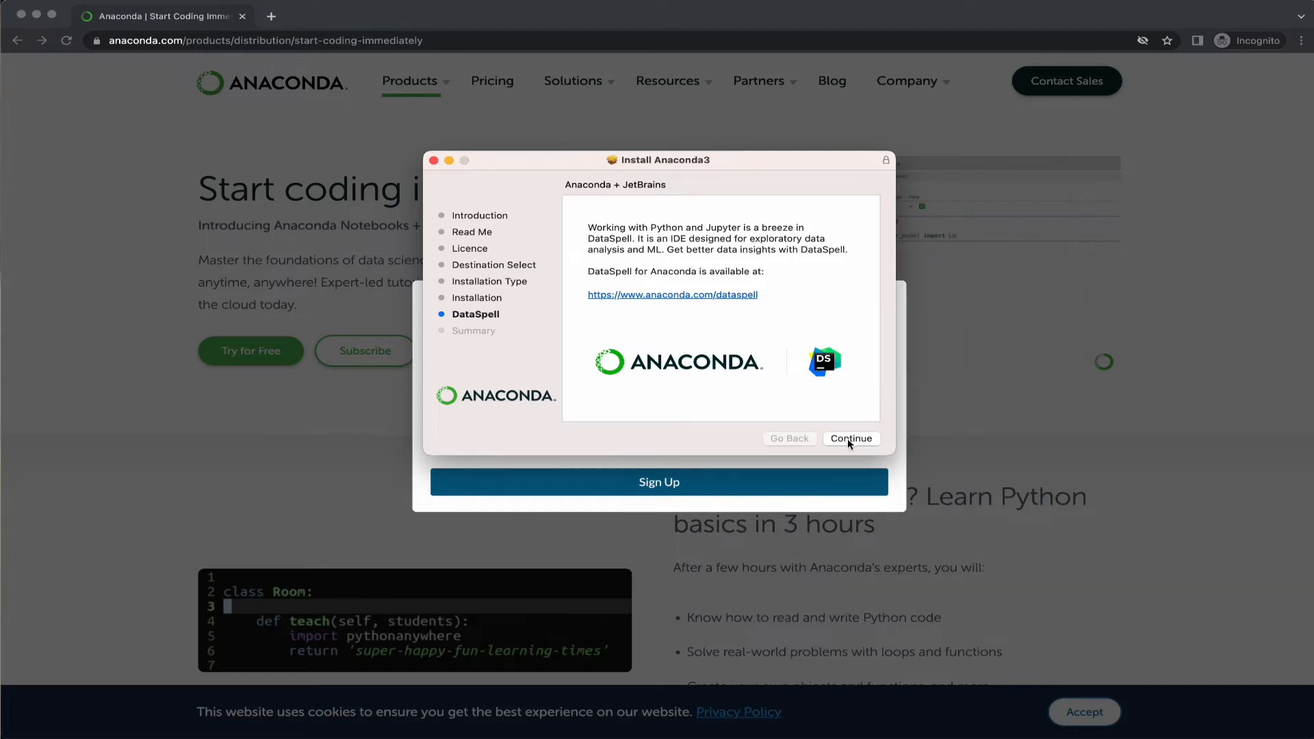
{"action": "left_click", "coordinate": [850, 438]}
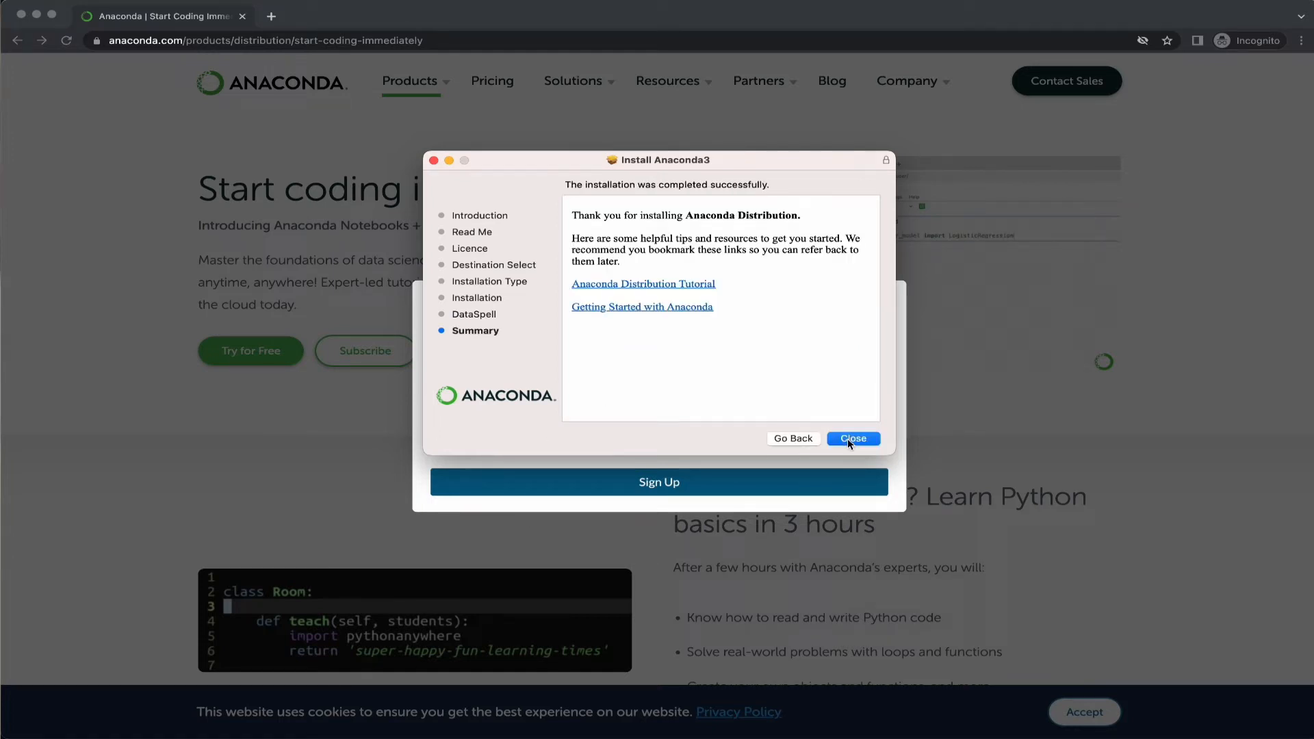
{"action": "left_click", "coordinate": [853, 438]}
{"action": "type", "text": "cd Documents/coffee2code/"}
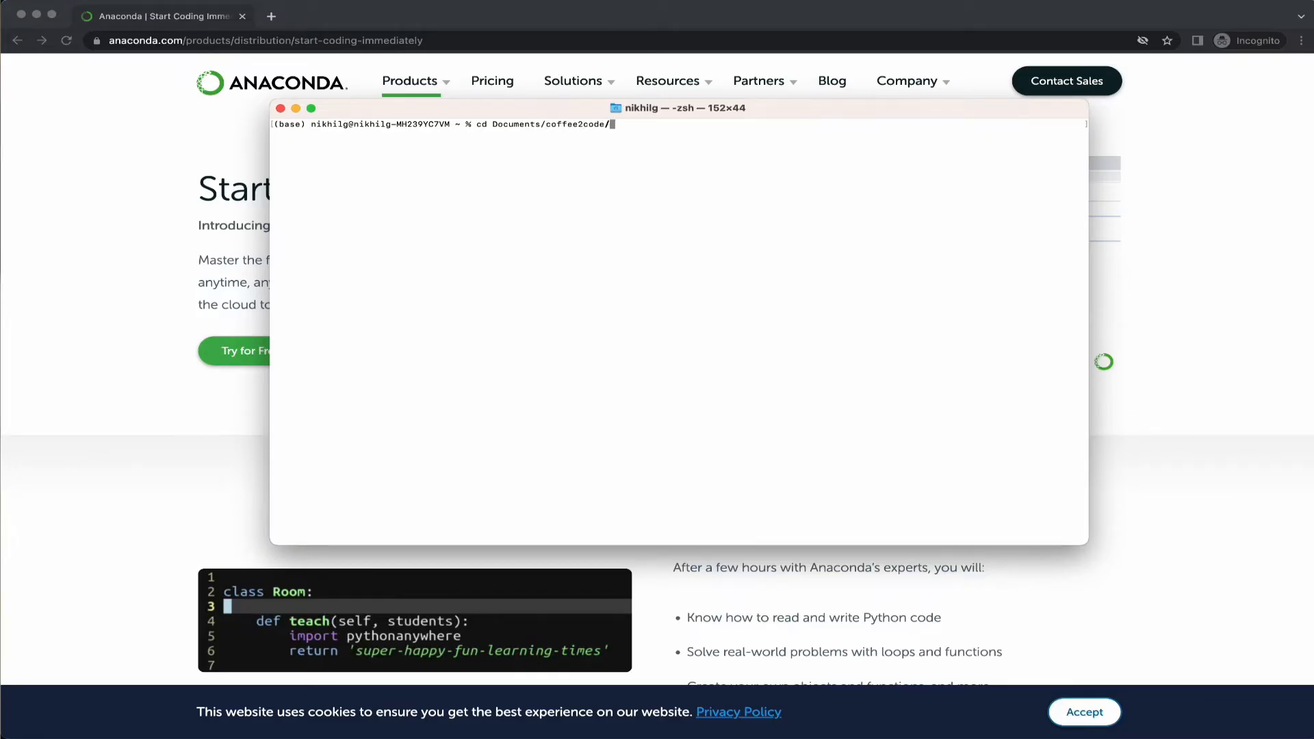
Change into Documents/coffee2code/python/jupyter_notebooks/ and start the Jupyter Notebook server
{"action": "type", "text": "python/jupyter_notebooks/"}
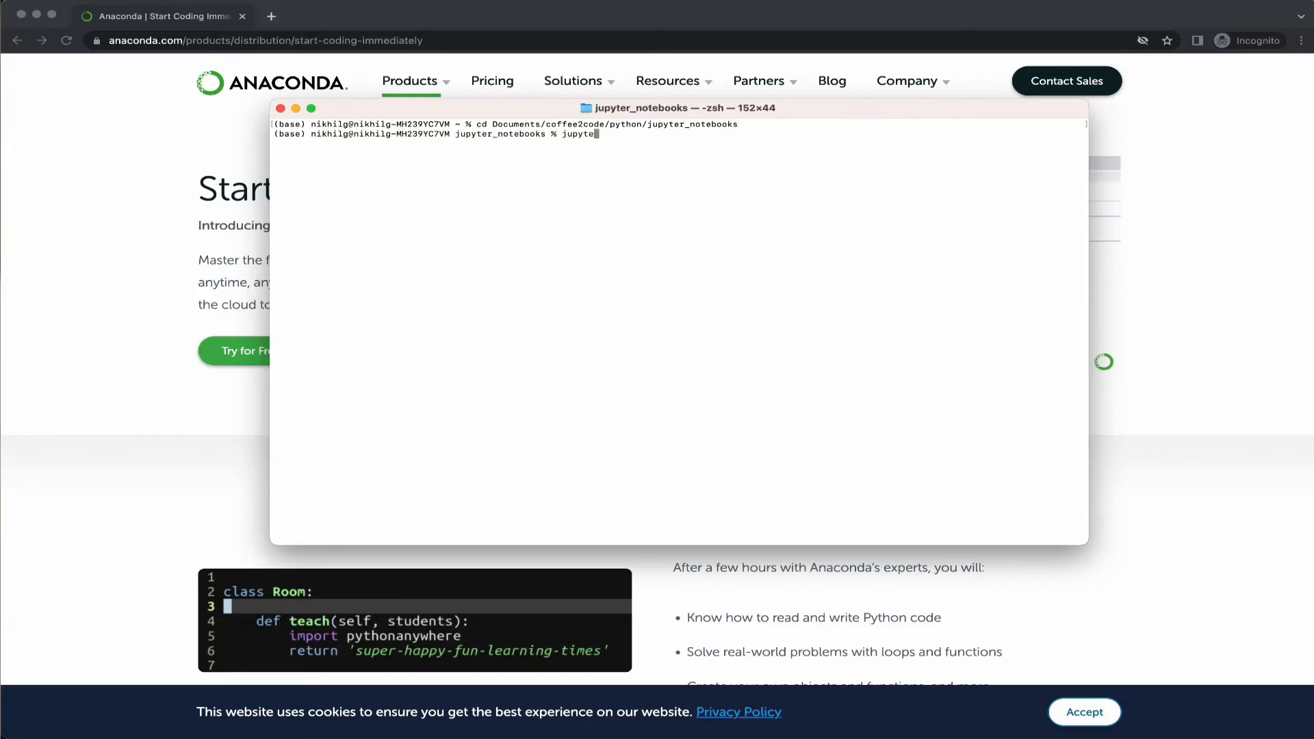
{"action": "key", "text": "Return"}
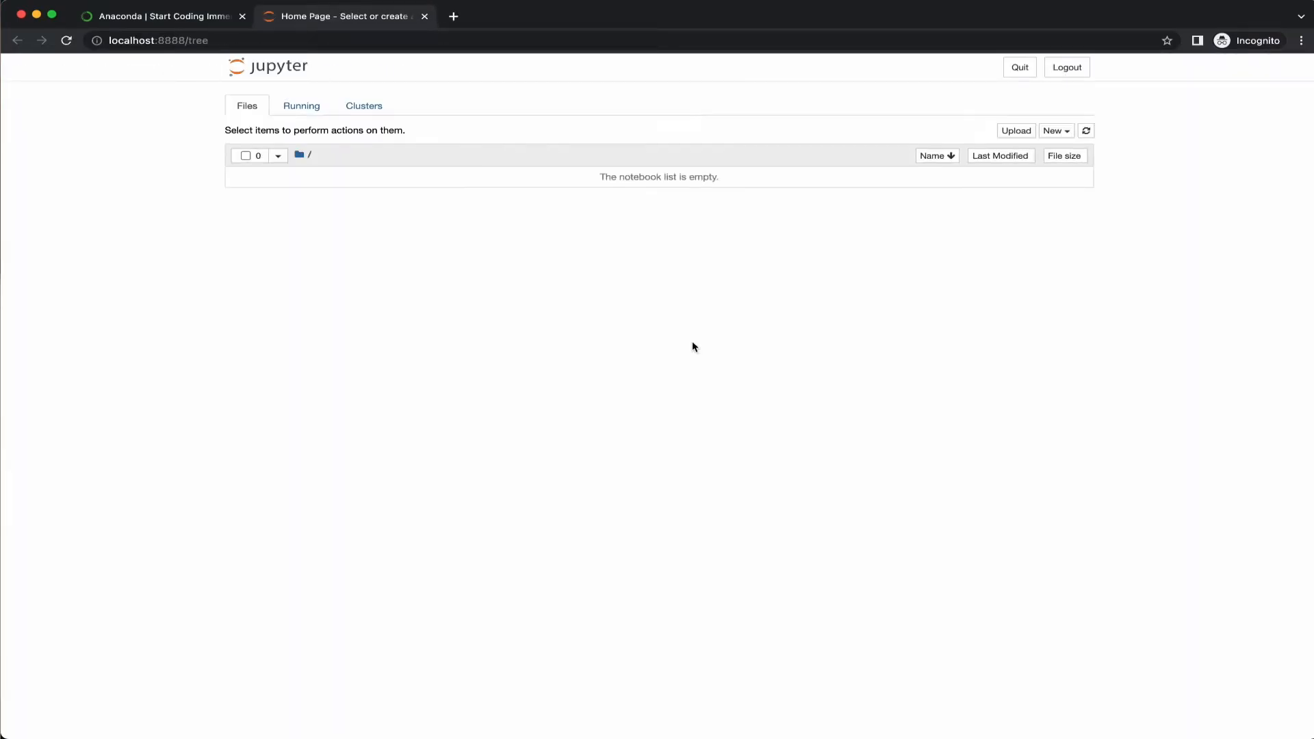
{"action": "mouse_move", "coordinate": [609, 372]}
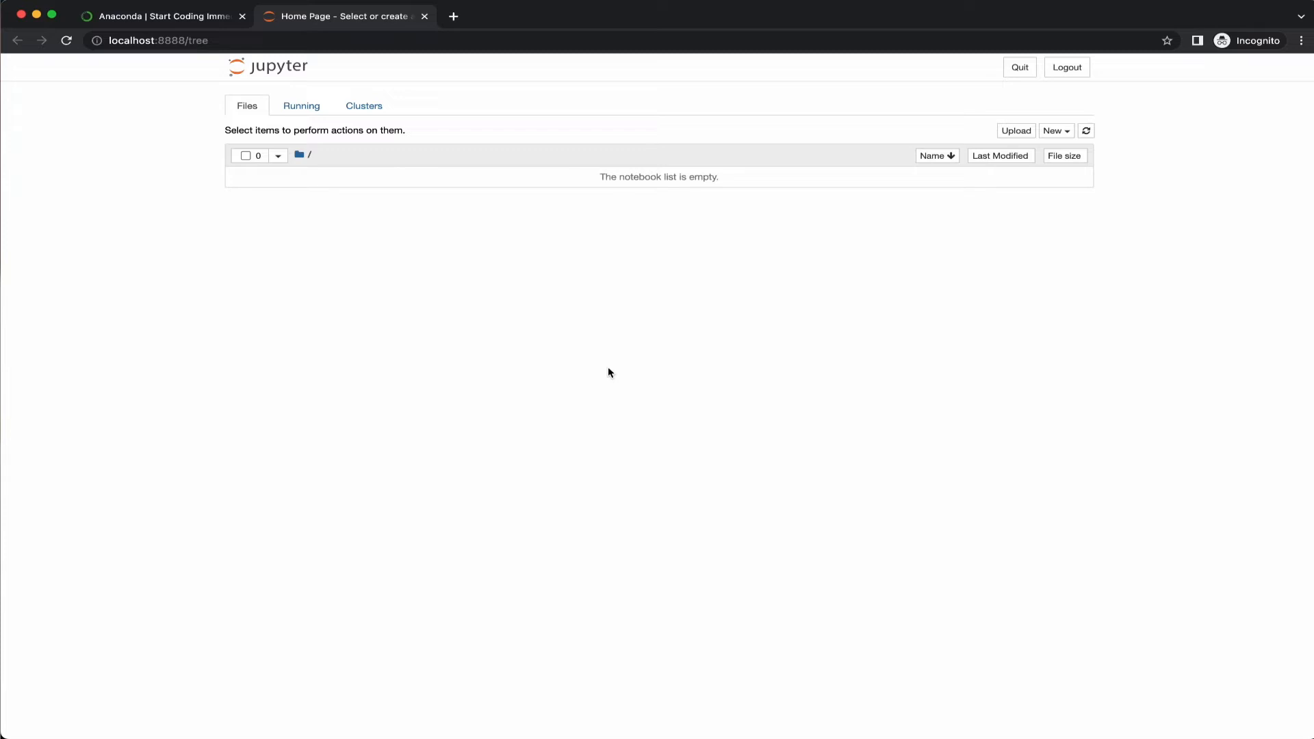
{"action": "mouse_move", "coordinate": [1244, 256]}
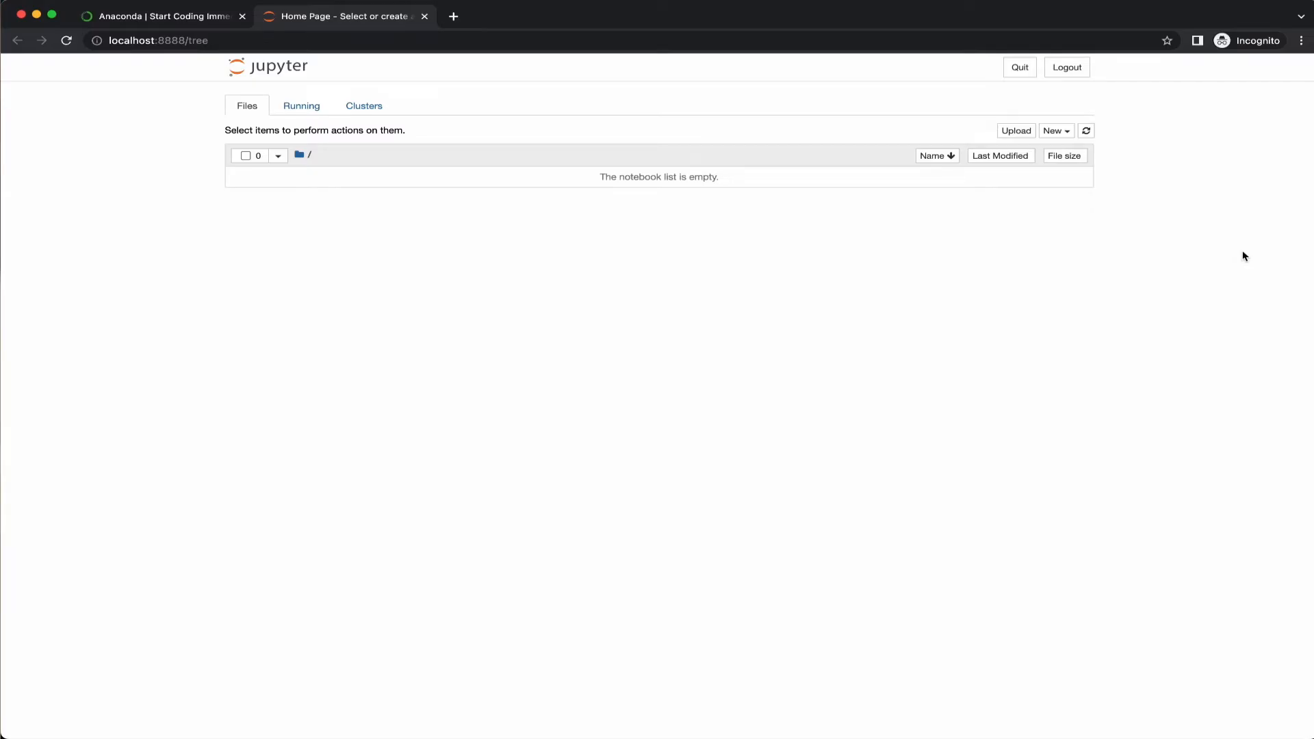
Create a new Python 3 (ipykernel) notebook from the dashboard's New menu
{"action": "left_click", "coordinate": [1055, 131]}
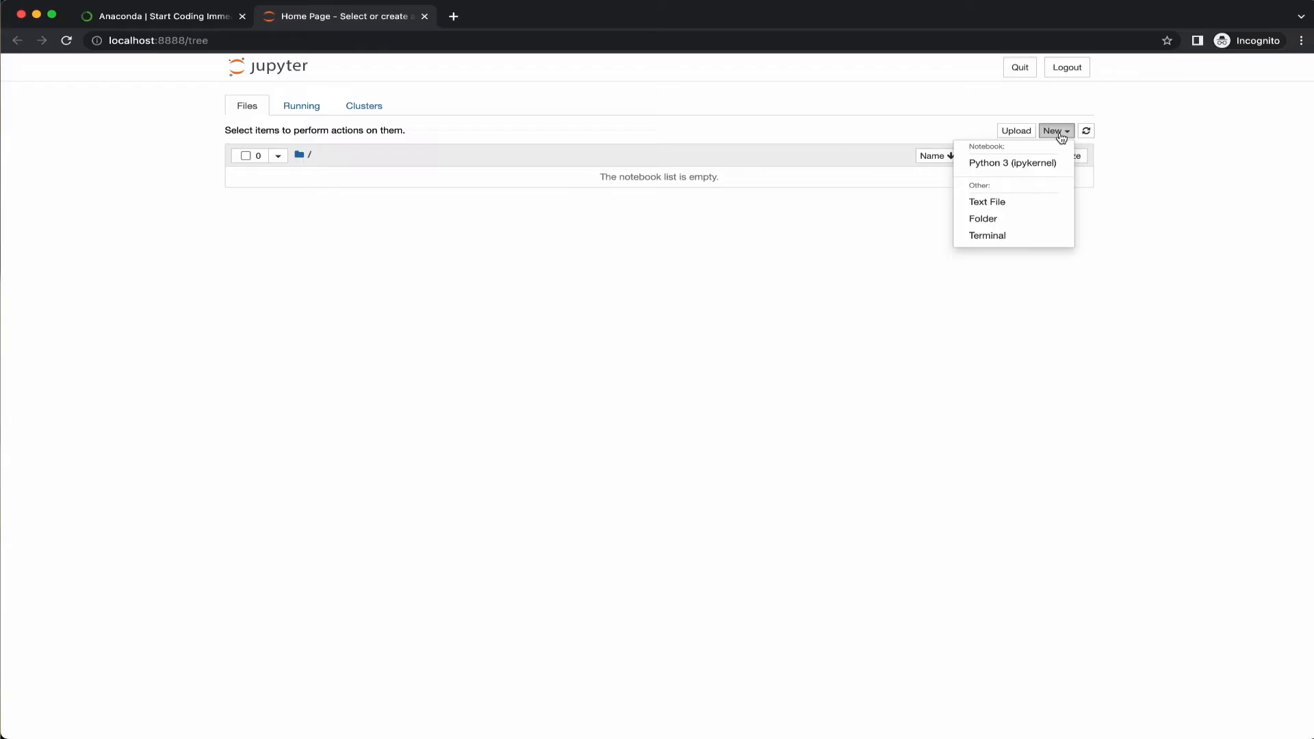
{"action": "mouse_move", "coordinate": [1011, 162]}
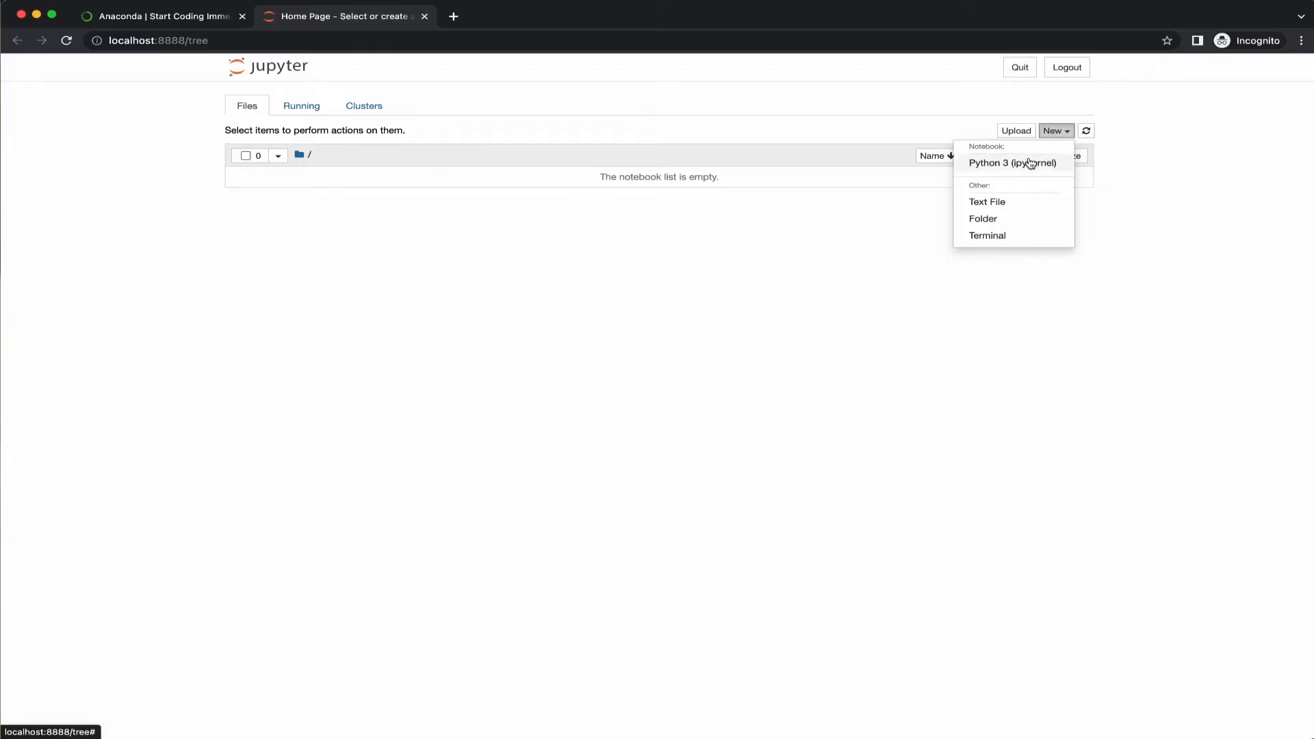
{"action": "left_click", "coordinate": [1012, 163]}
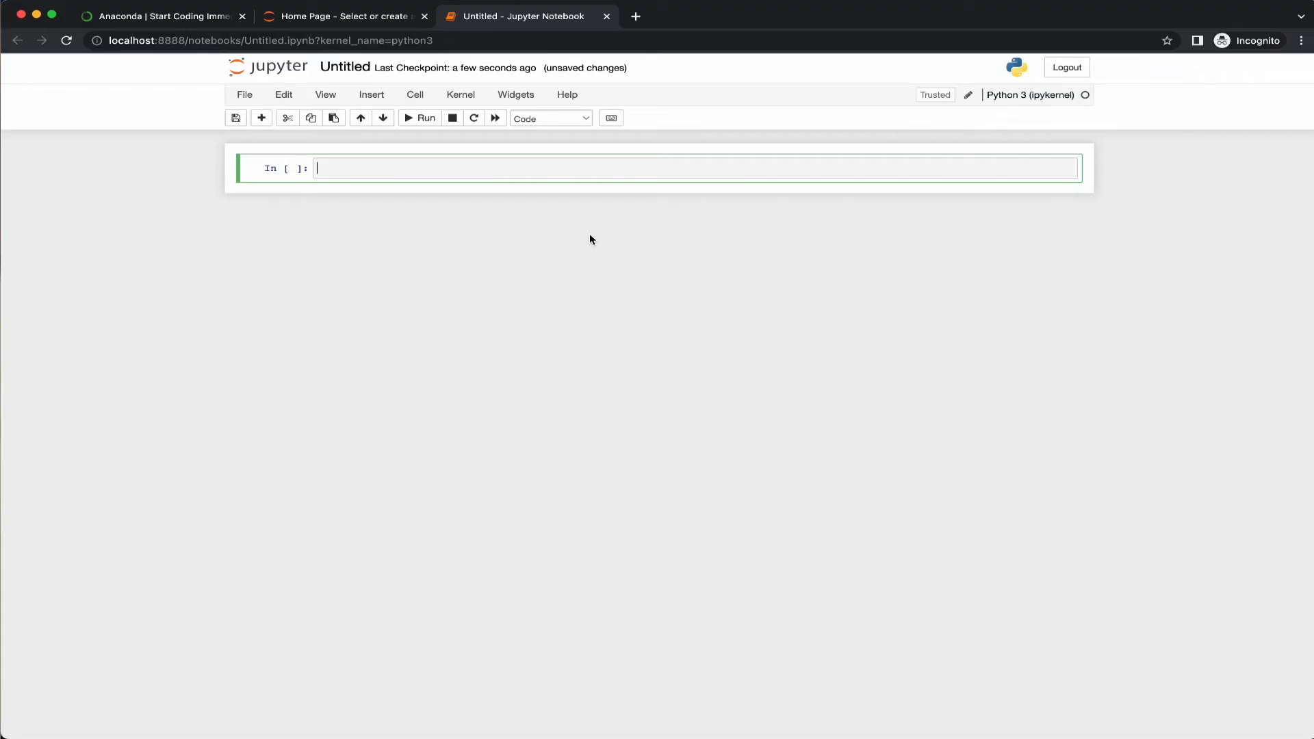
{"action": "mouse_move", "coordinate": [541, 242]}
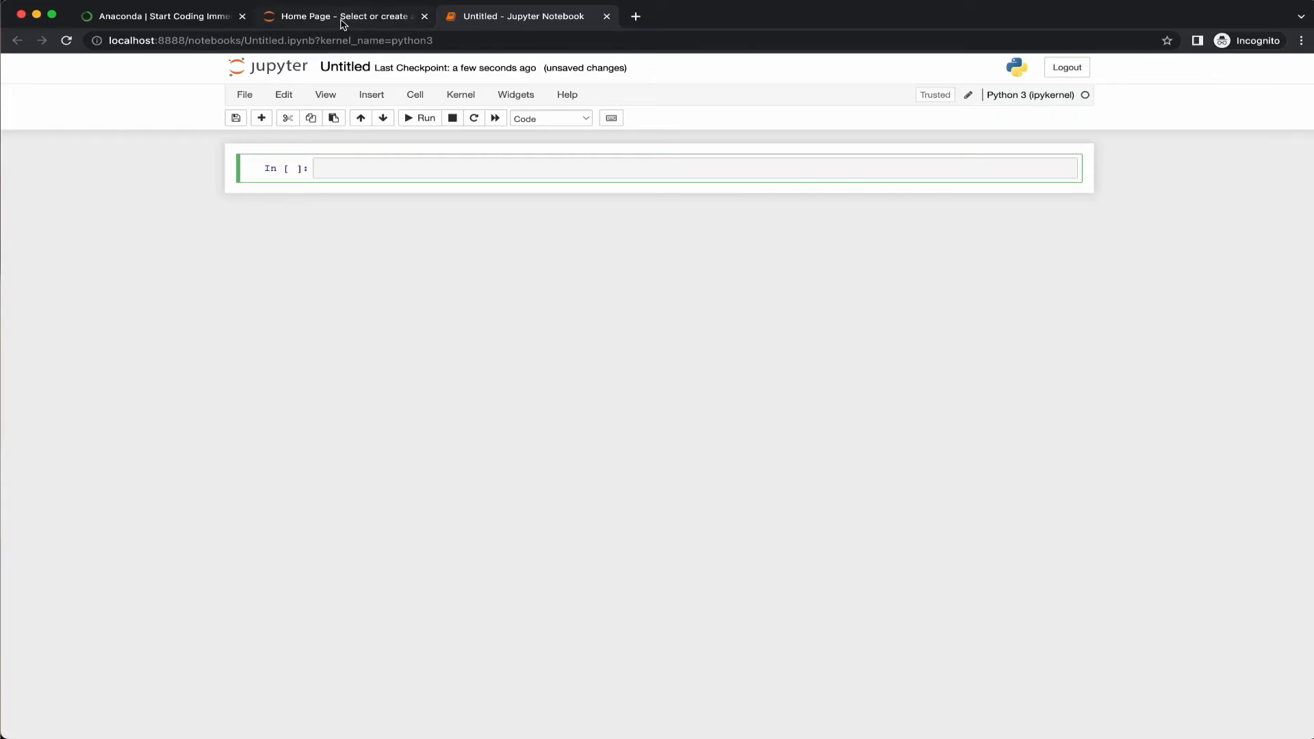
{"action": "left_click", "coordinate": [343, 17]}
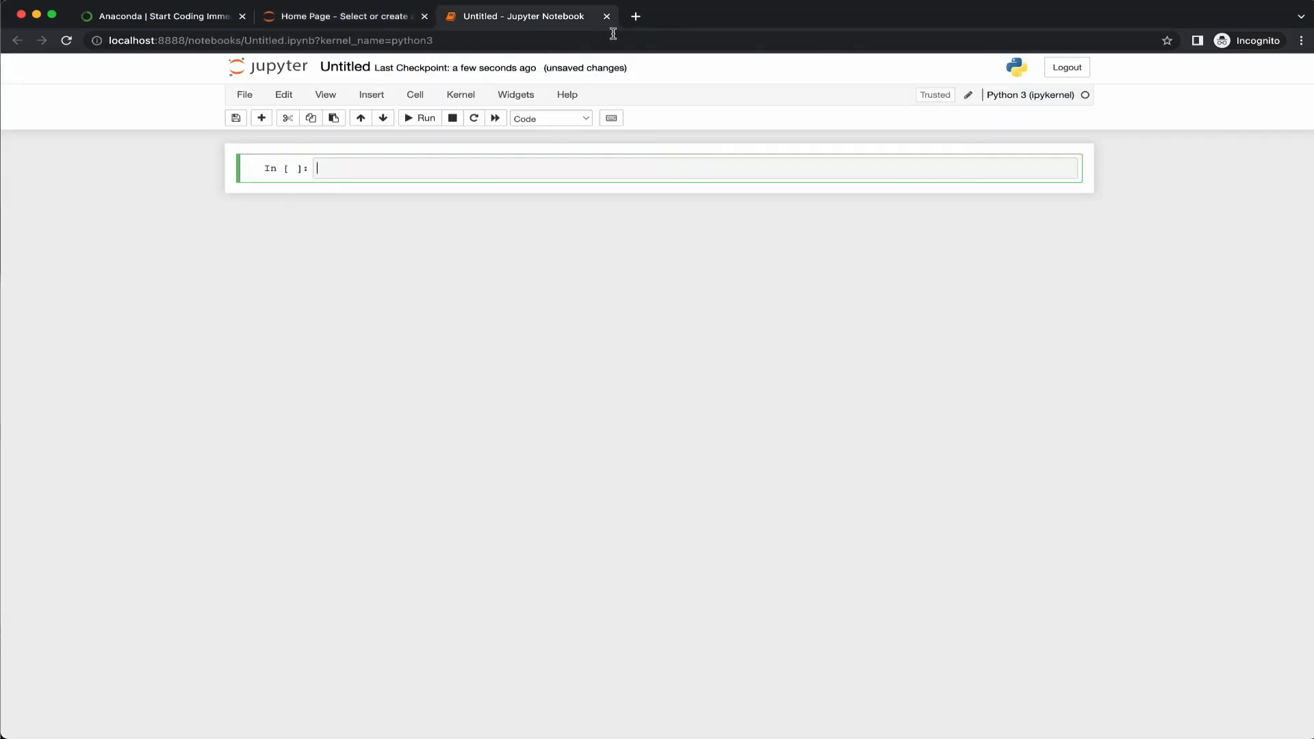
{"action": "mouse_move", "coordinate": [606, 16]}
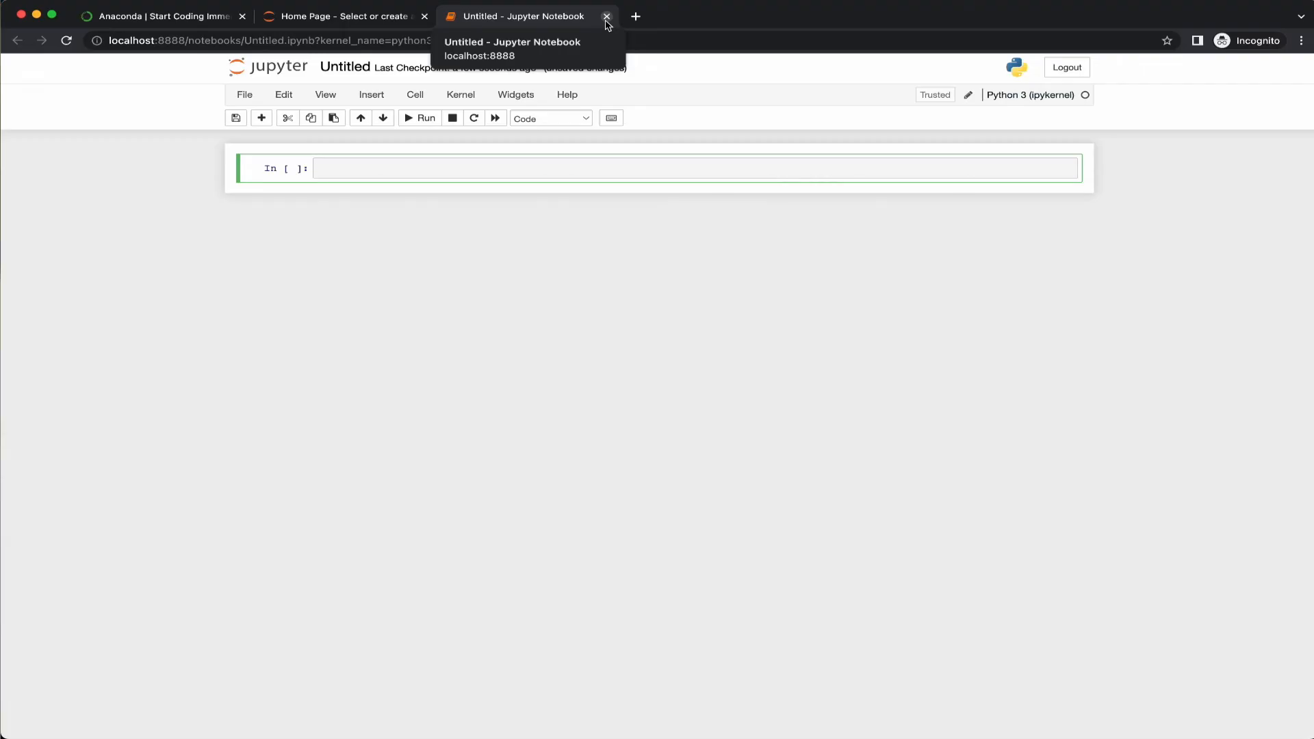
Close the Untitled notebook tab and shut down Untitled.ipynb's kernel from the dashboard
{"action": "left_click", "coordinate": [607, 17]}
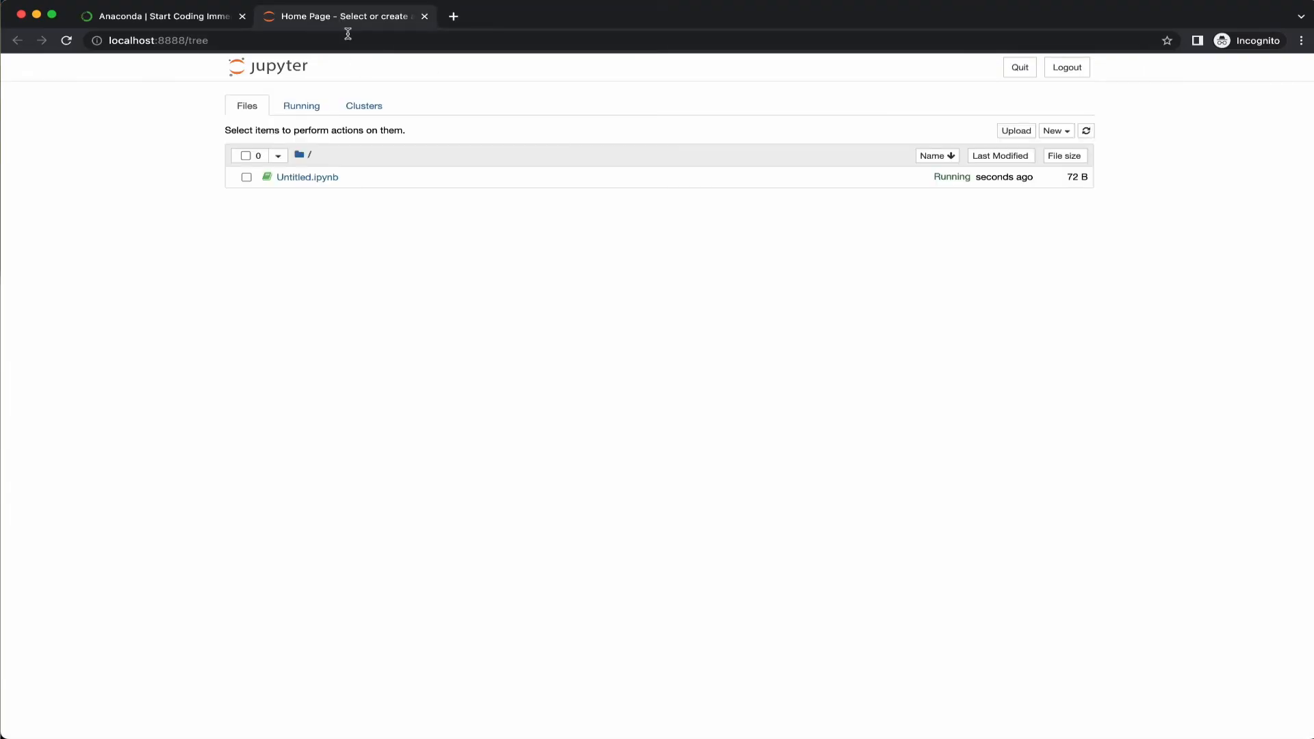
{"action": "mouse_move", "coordinate": [365, 187]}
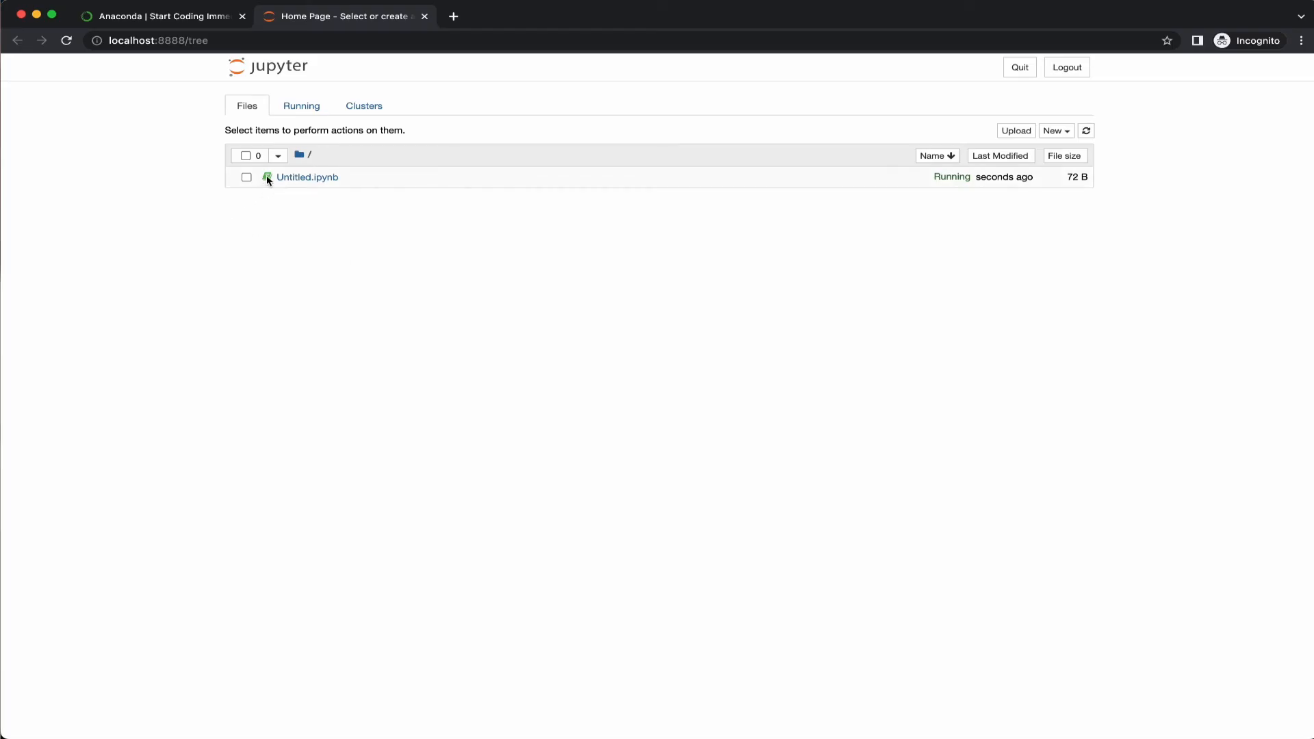
{"action": "left_click", "coordinate": [246, 176]}
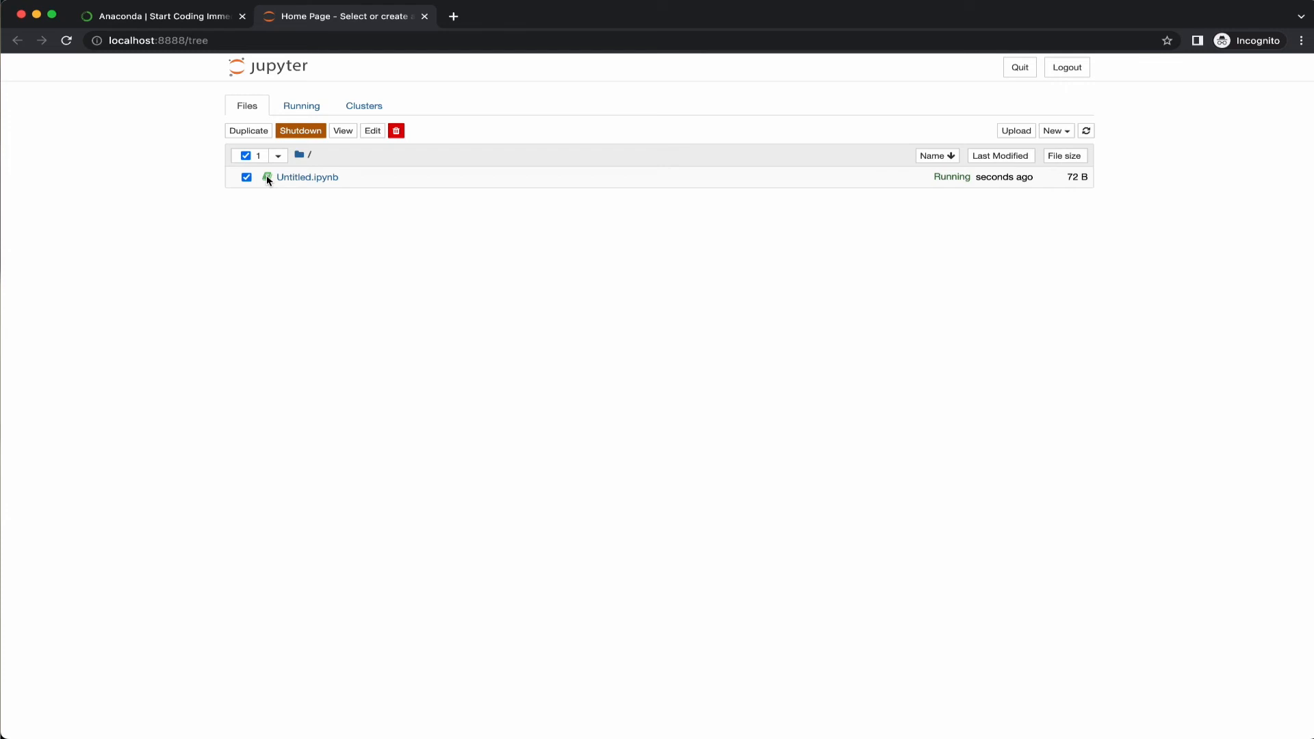
{"action": "left_click", "coordinate": [246, 177]}
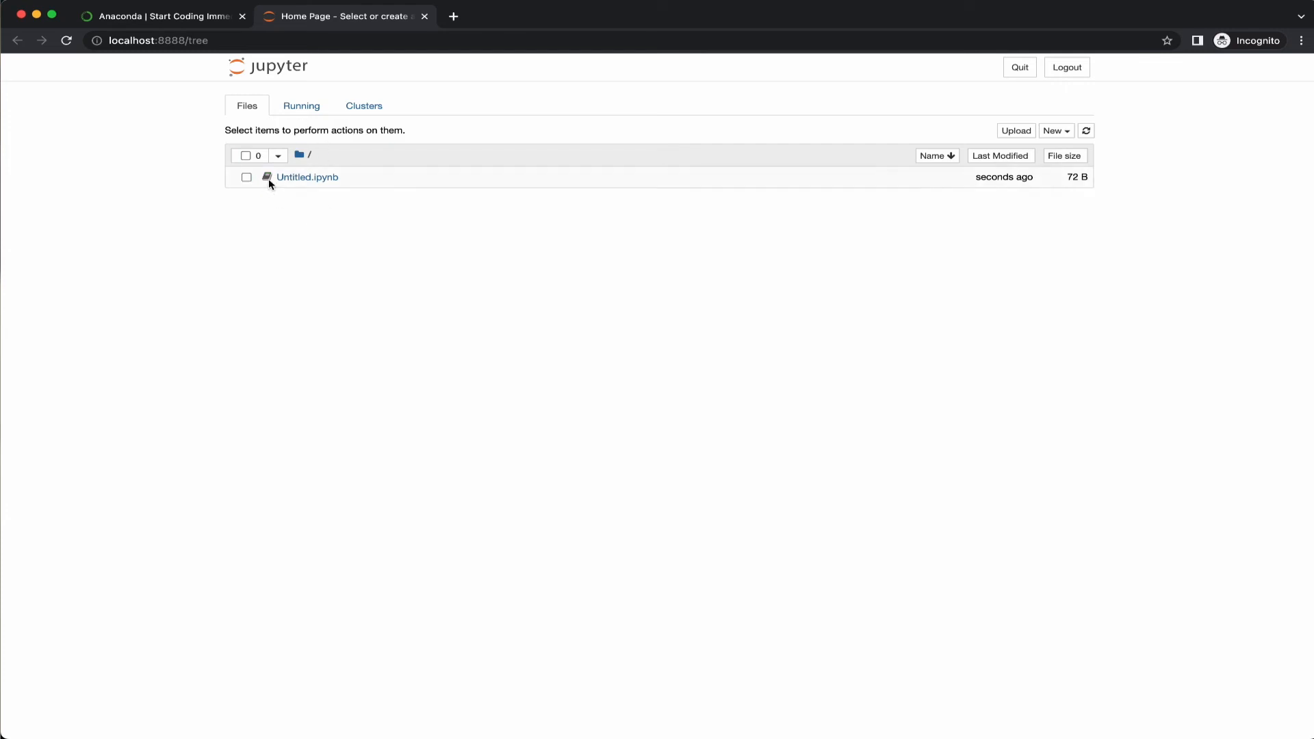
{"action": "mouse_move", "coordinate": [442, 307]}
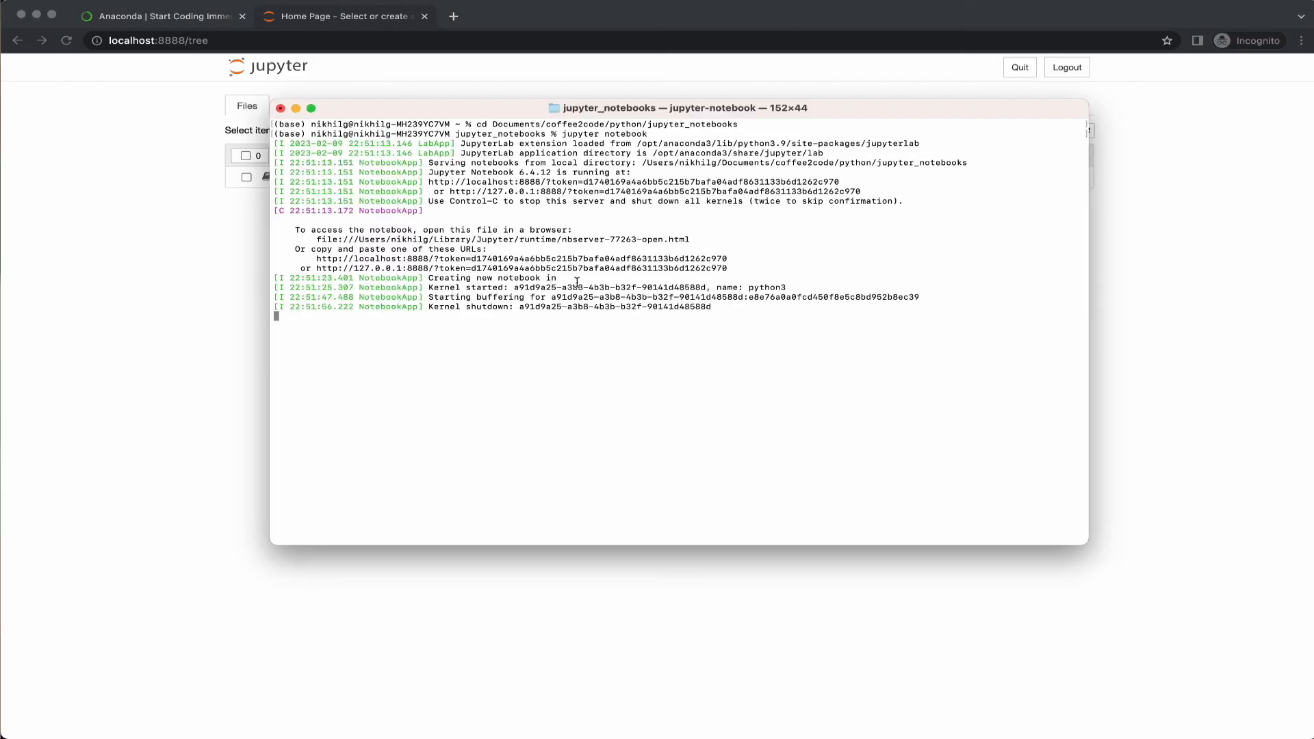
Stop the Jupyter Notebook server with Control-C, returning to the shell prompt
{"action": "key", "text": "ctrl+c"}
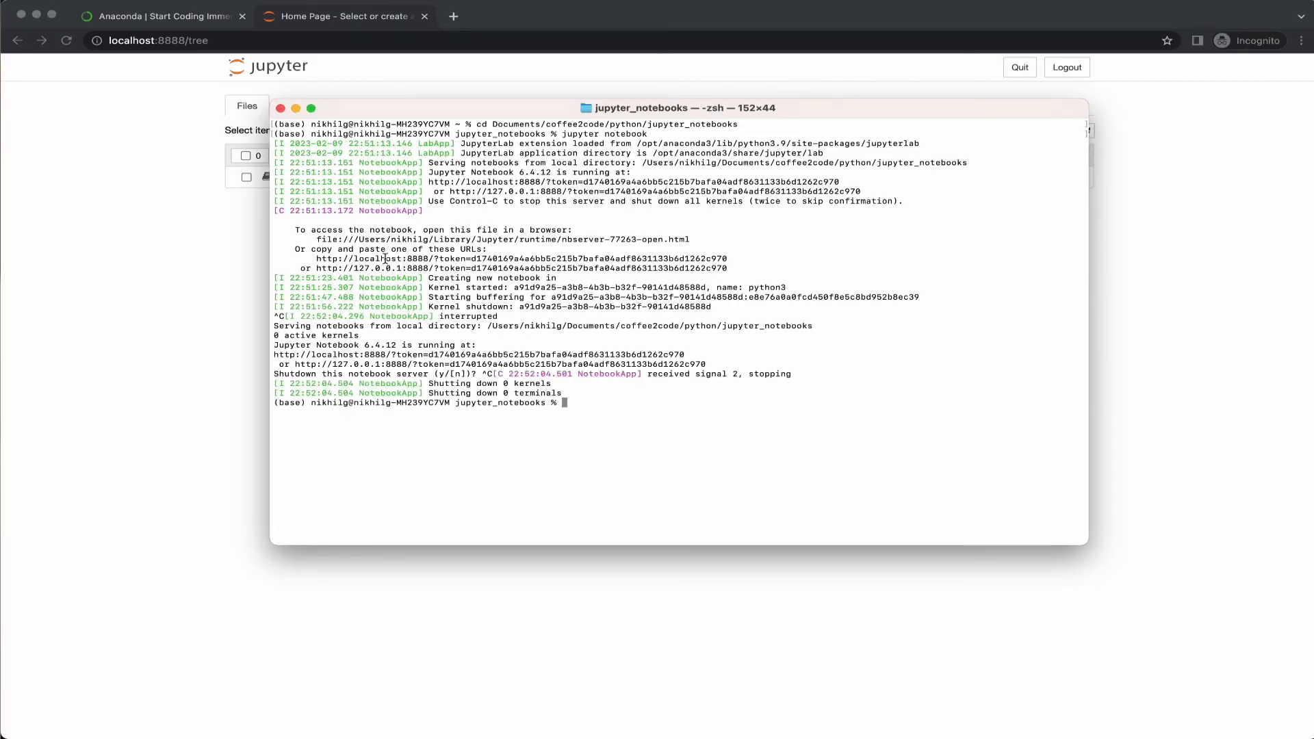
{"action": "mouse_move", "coordinate": [254, 278]}
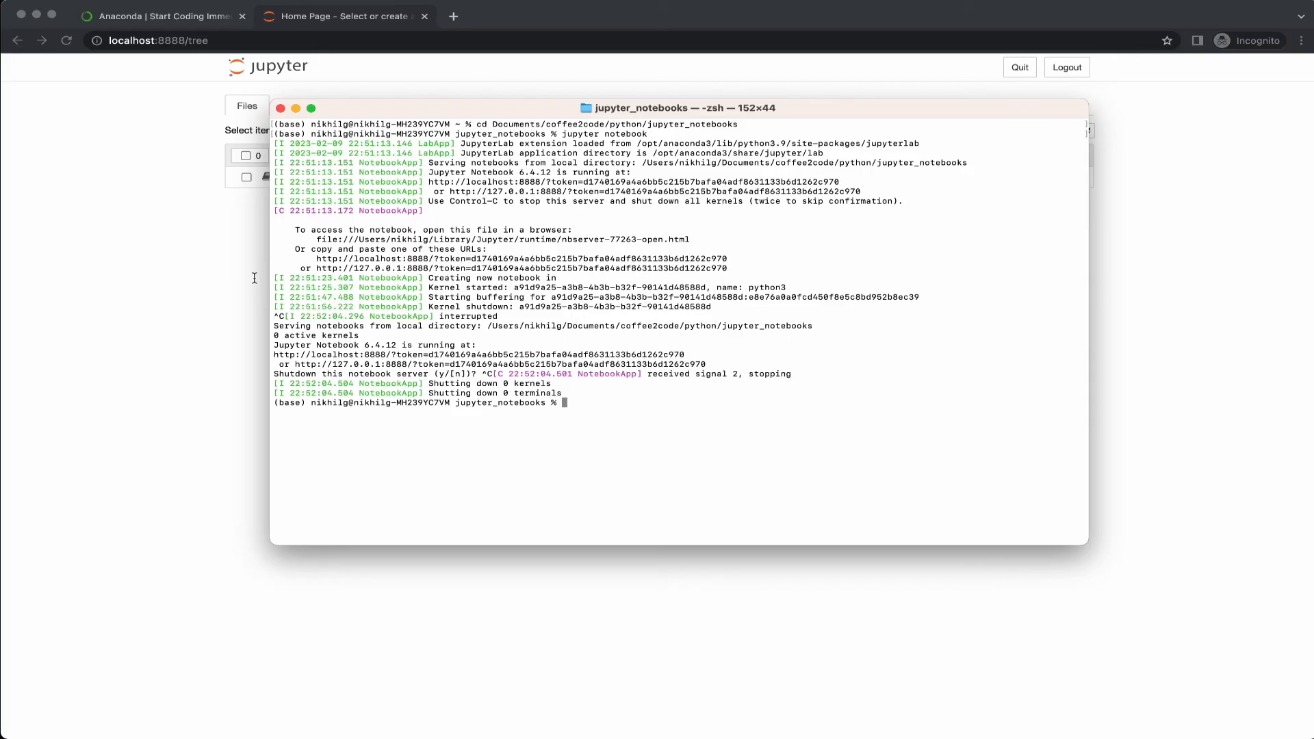